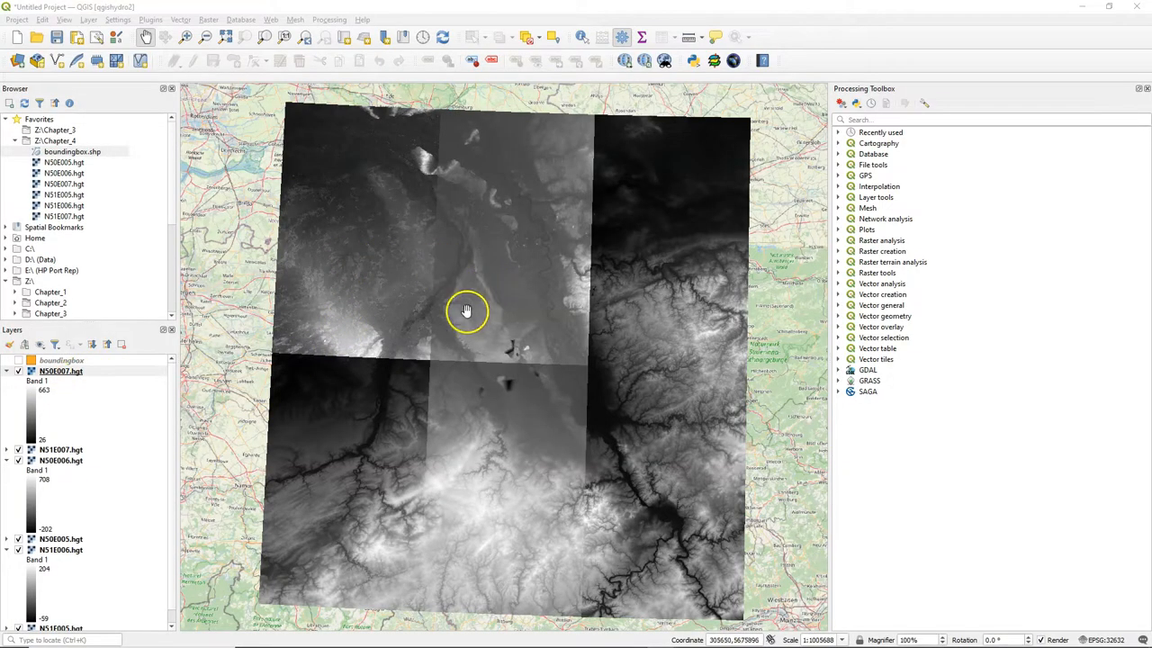
mouse_move(511, 333)
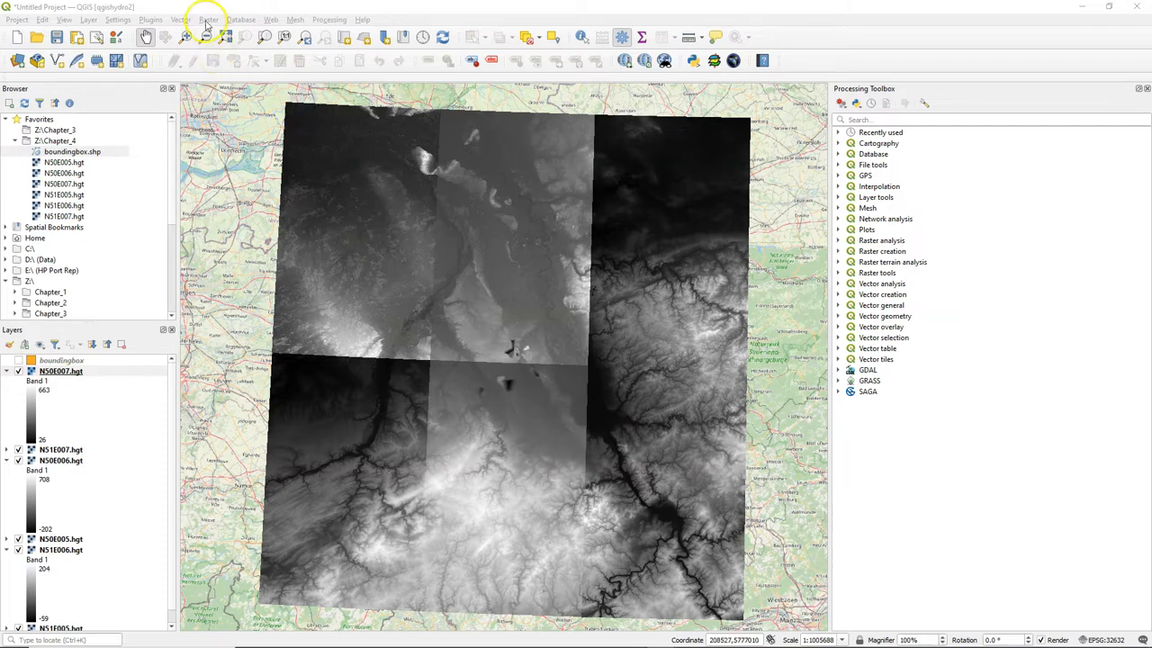
Try the raster Merge tool with all layers but OSM Standard selected, then abandon it without running.
left_click(208, 18)
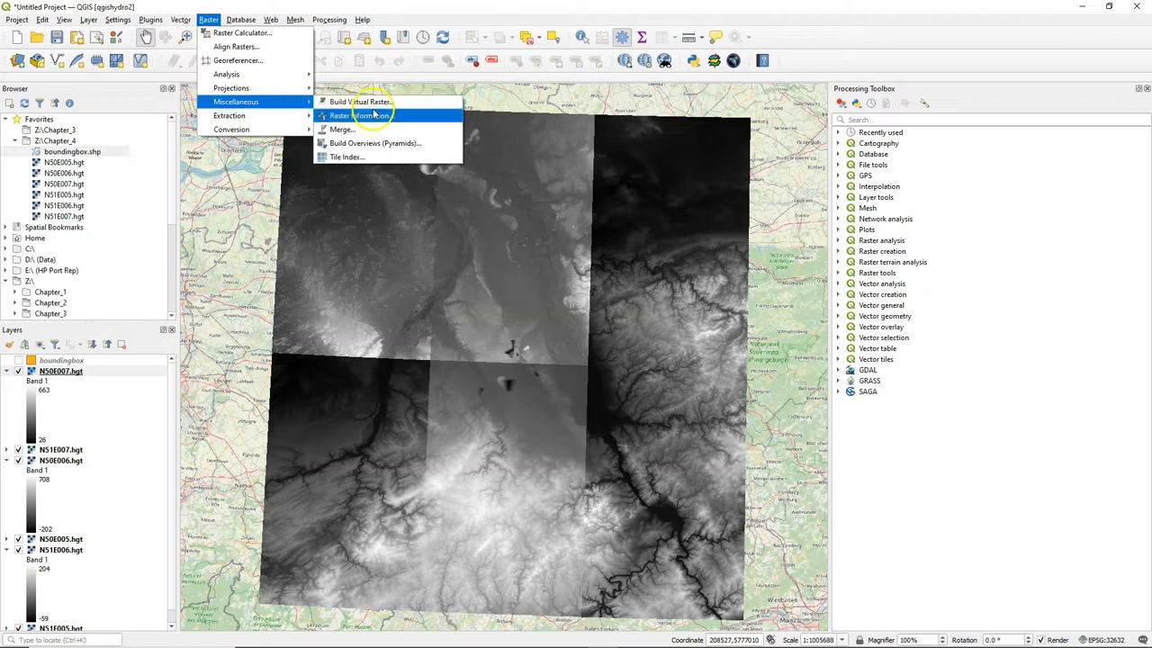
left_click(342, 130)
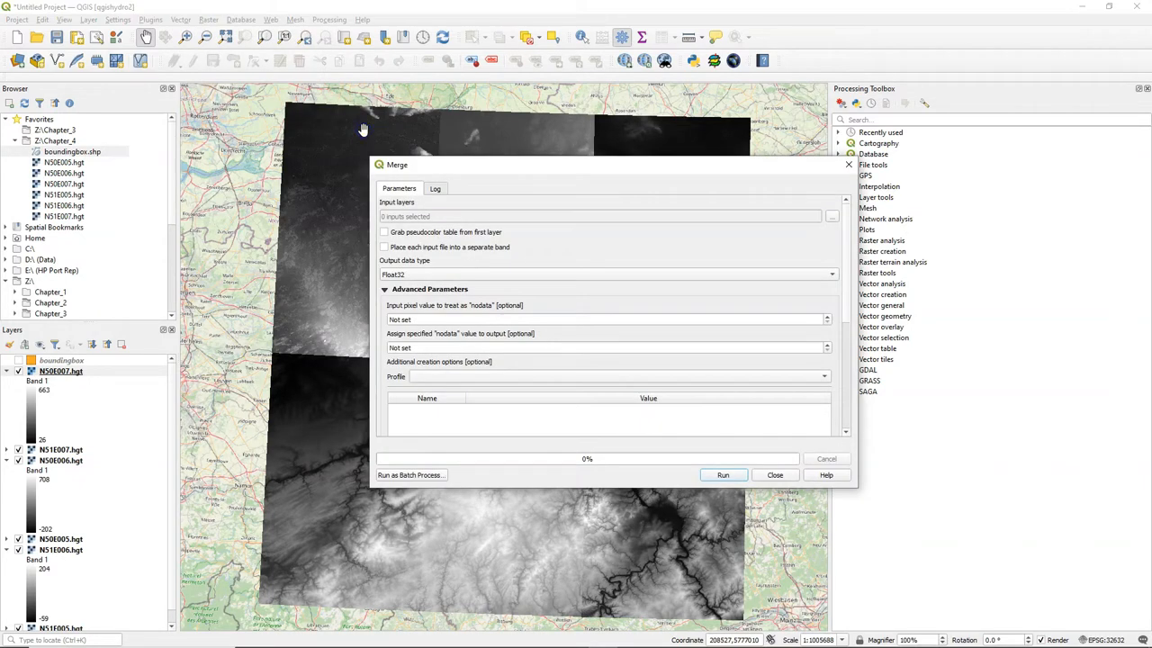
mouse_move(544, 291)
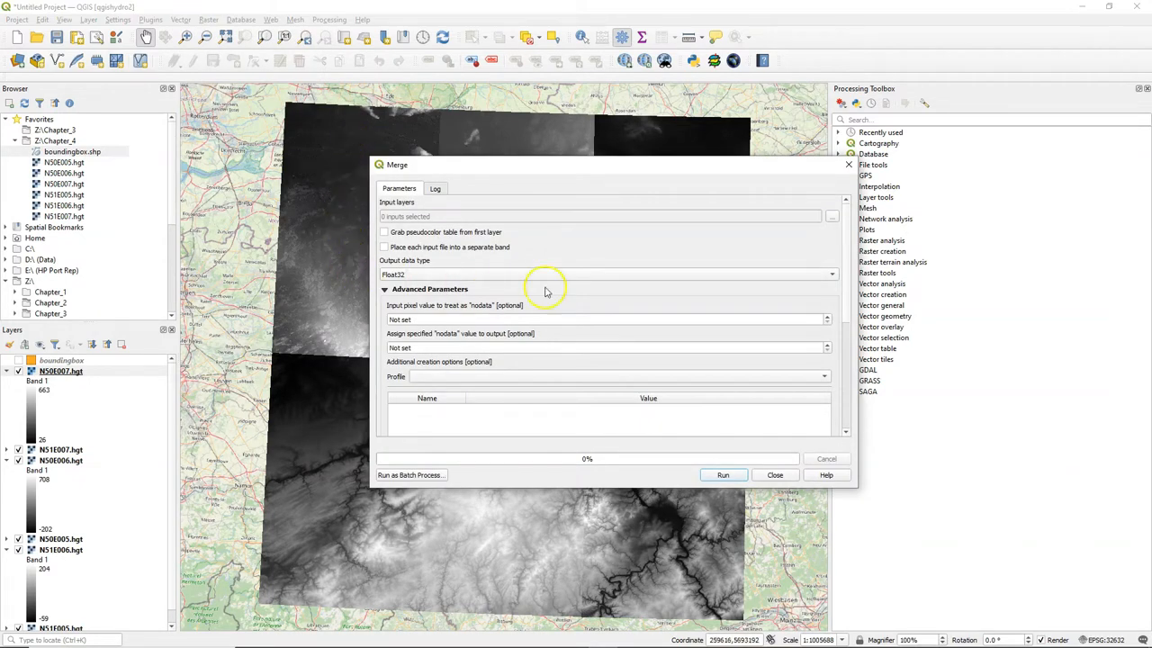
left_click(829, 216)
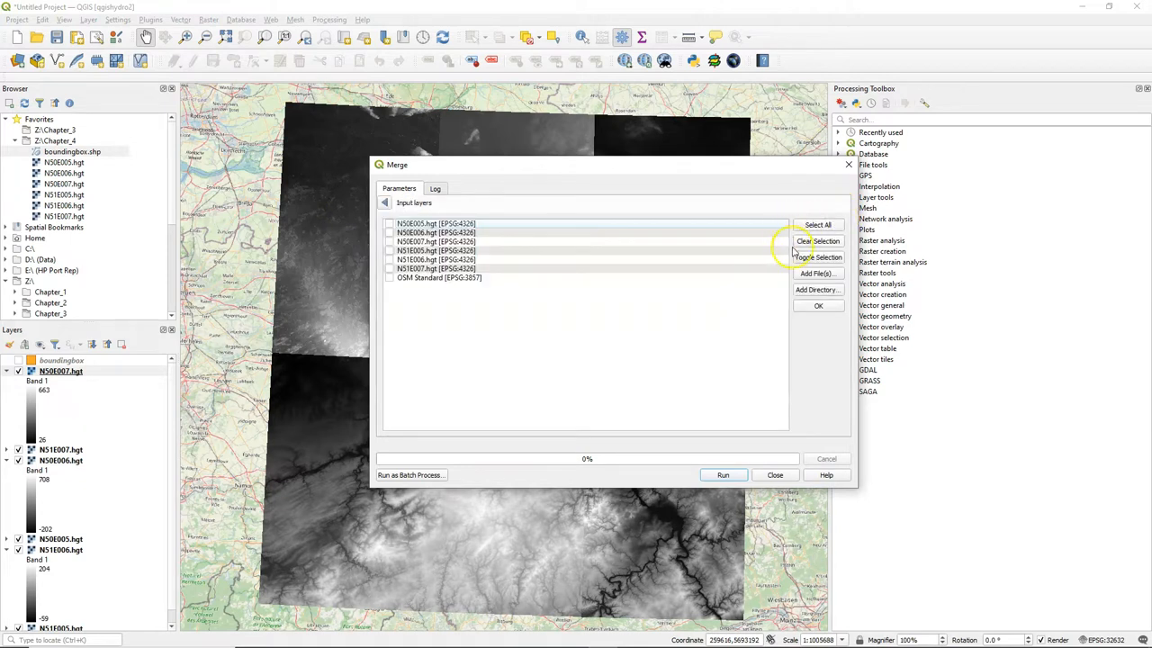
left_click(817, 223)
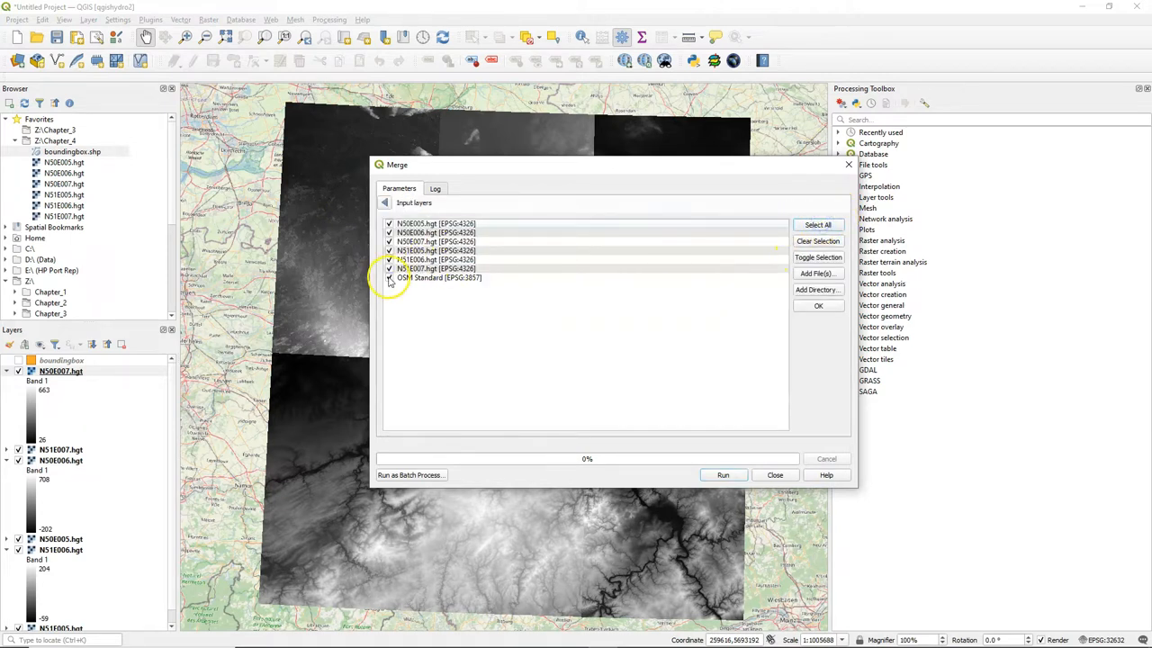
left_click(389, 278)
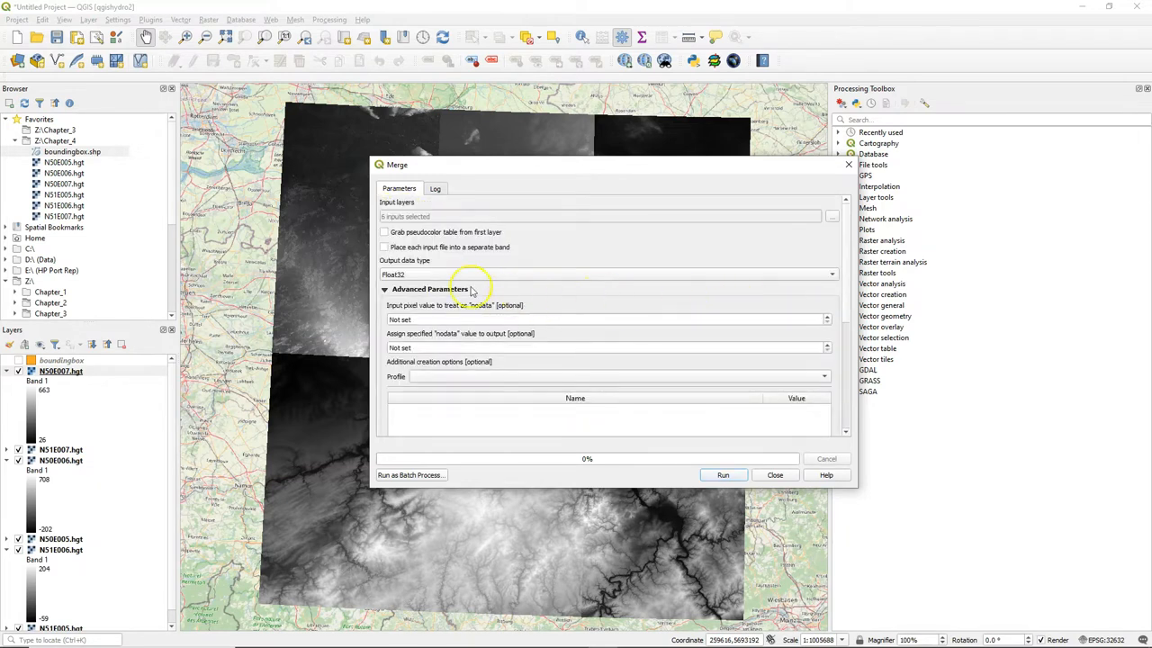
mouse_move(410, 299)
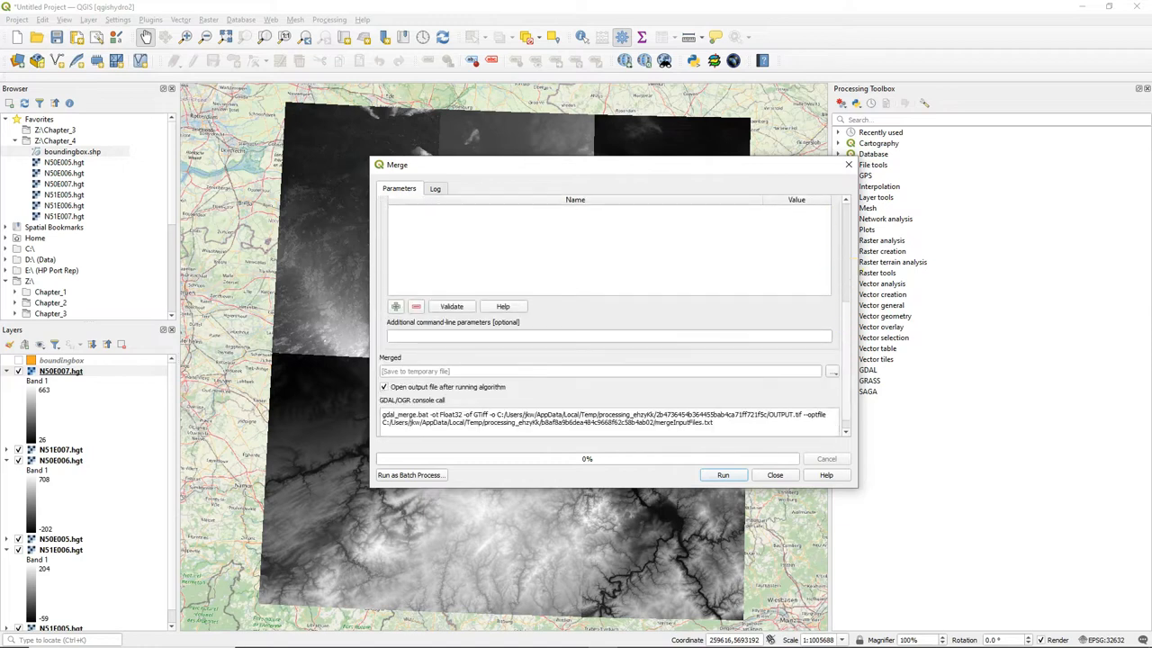
left_click(831, 370)
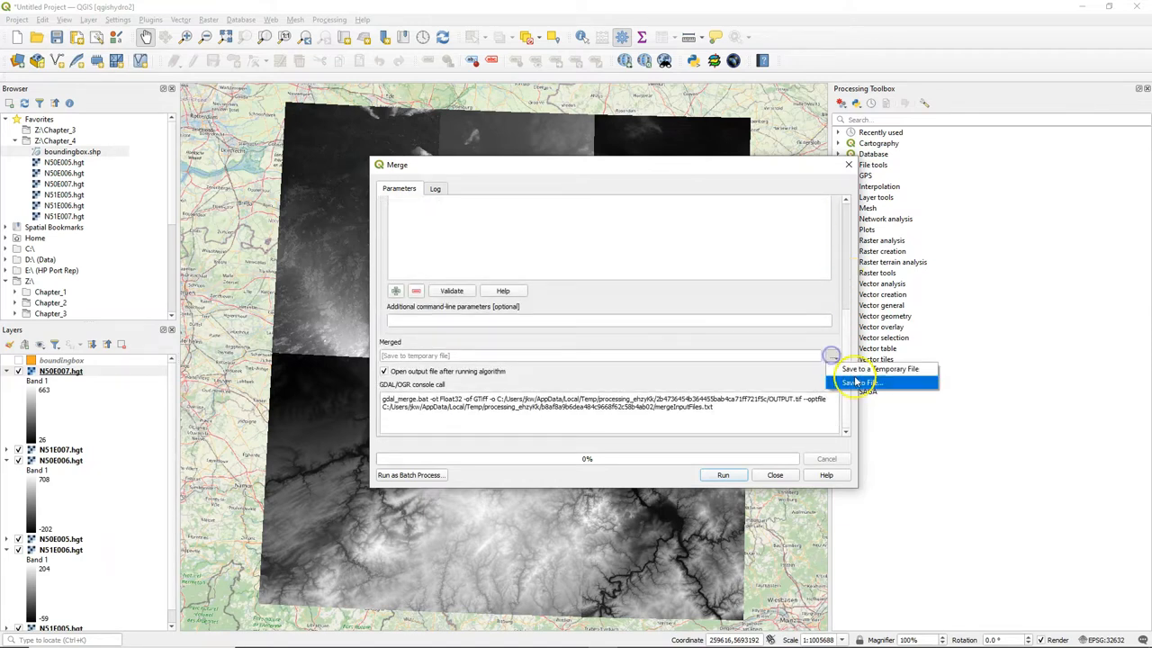
left_click(860, 381)
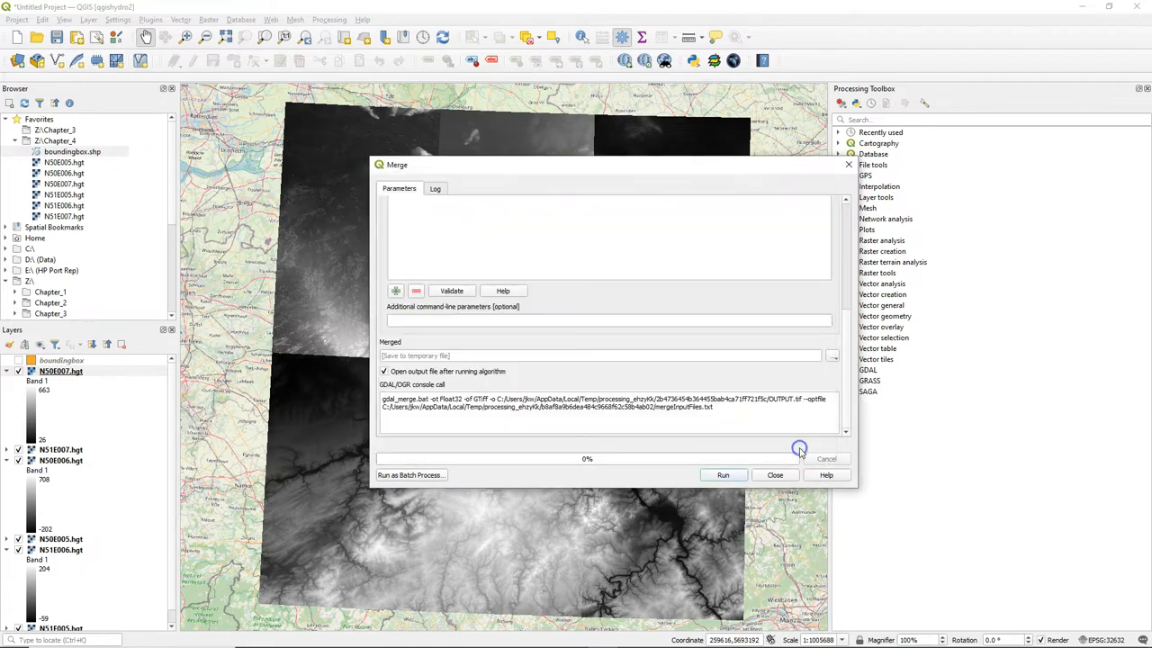
left_click(773, 475)
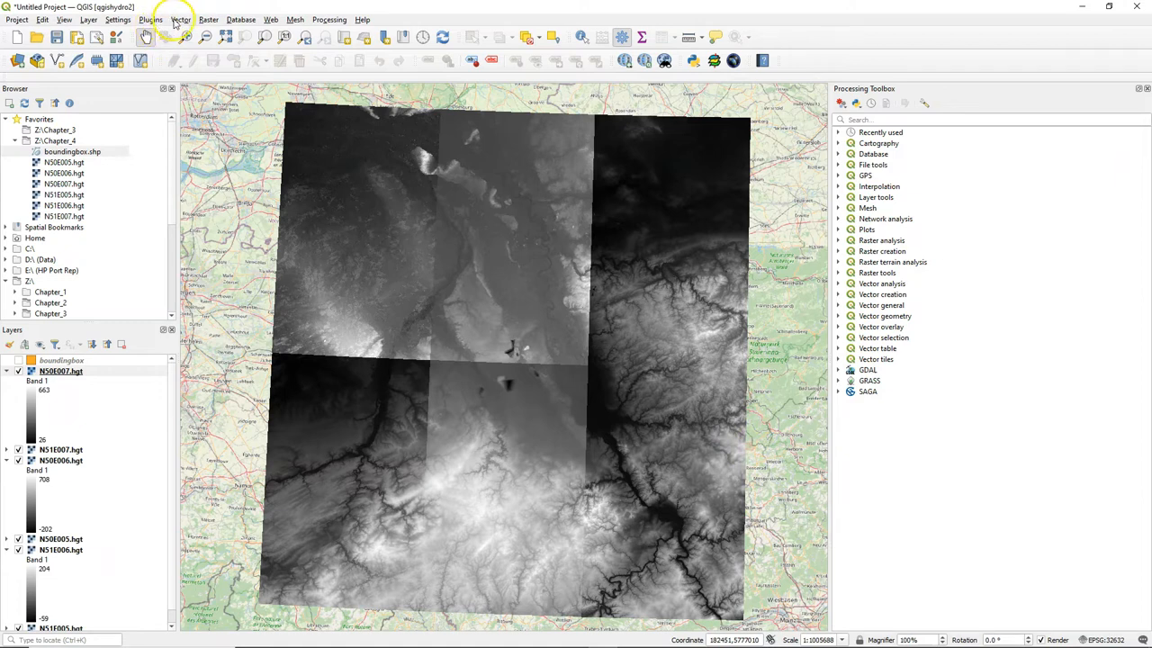
In Build Virtual Raster, select the six DEM tiles as inputs with OSM Standard excluded.
left_click(208, 18)
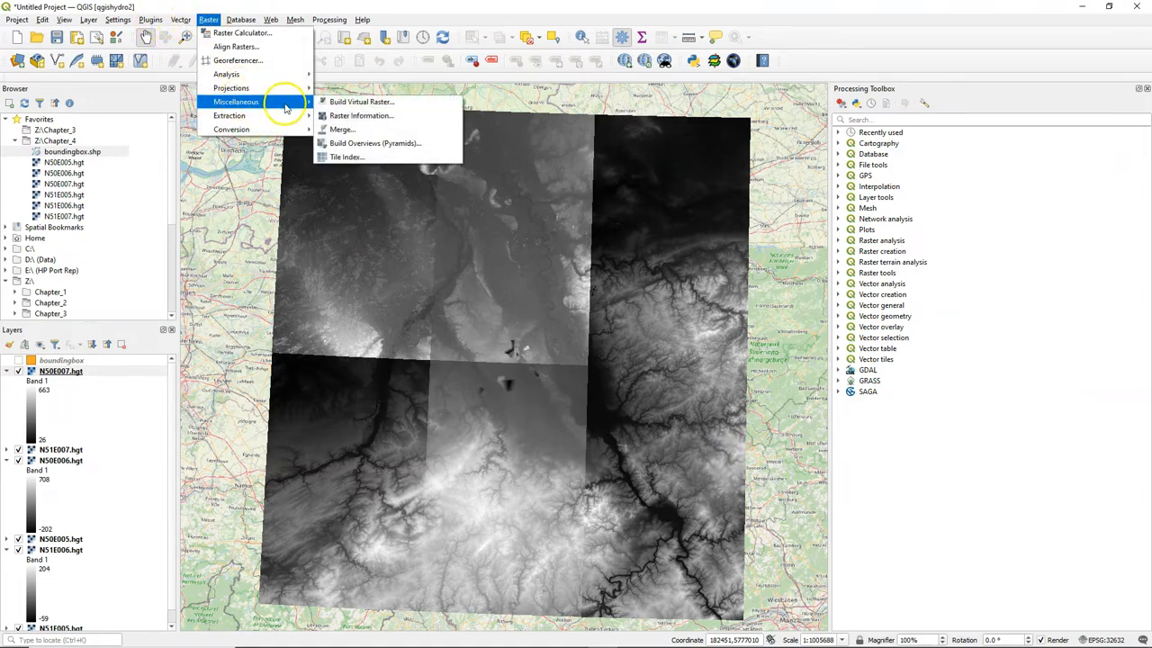
left_click(360, 101)
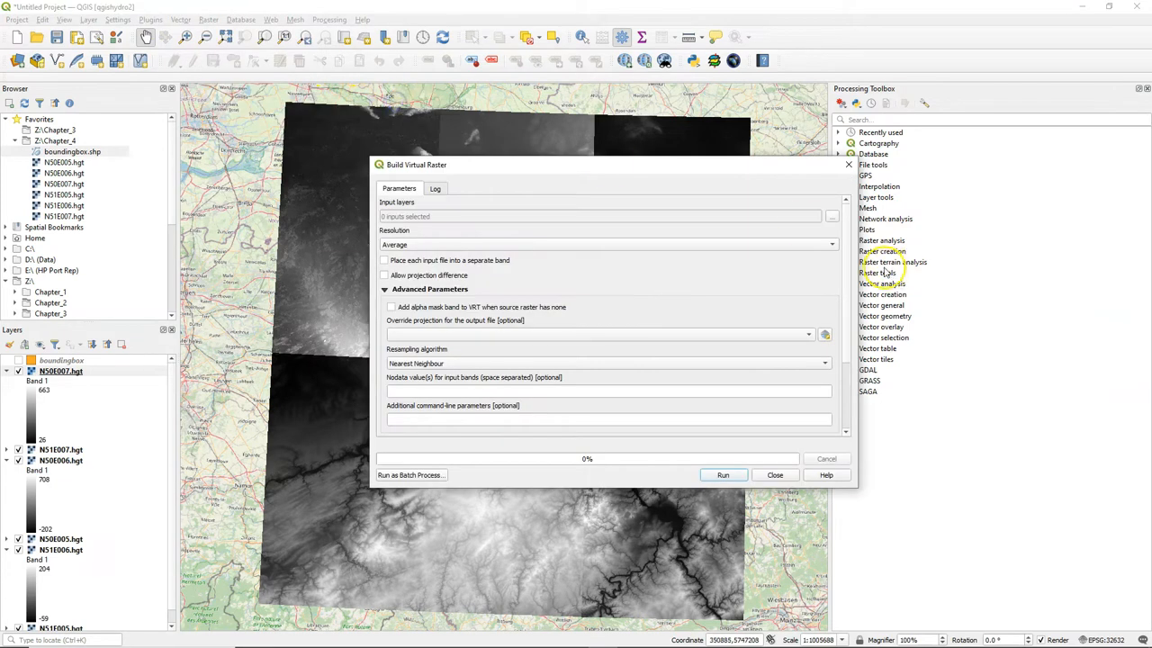
left_click(831, 216)
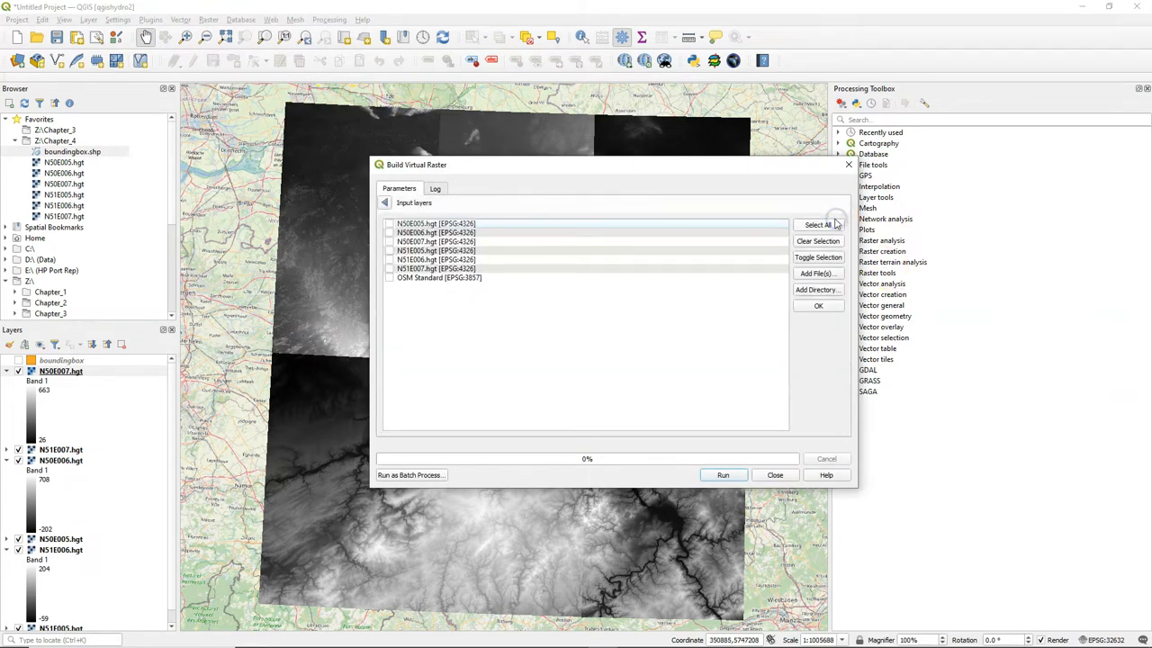
left_click(817, 225)
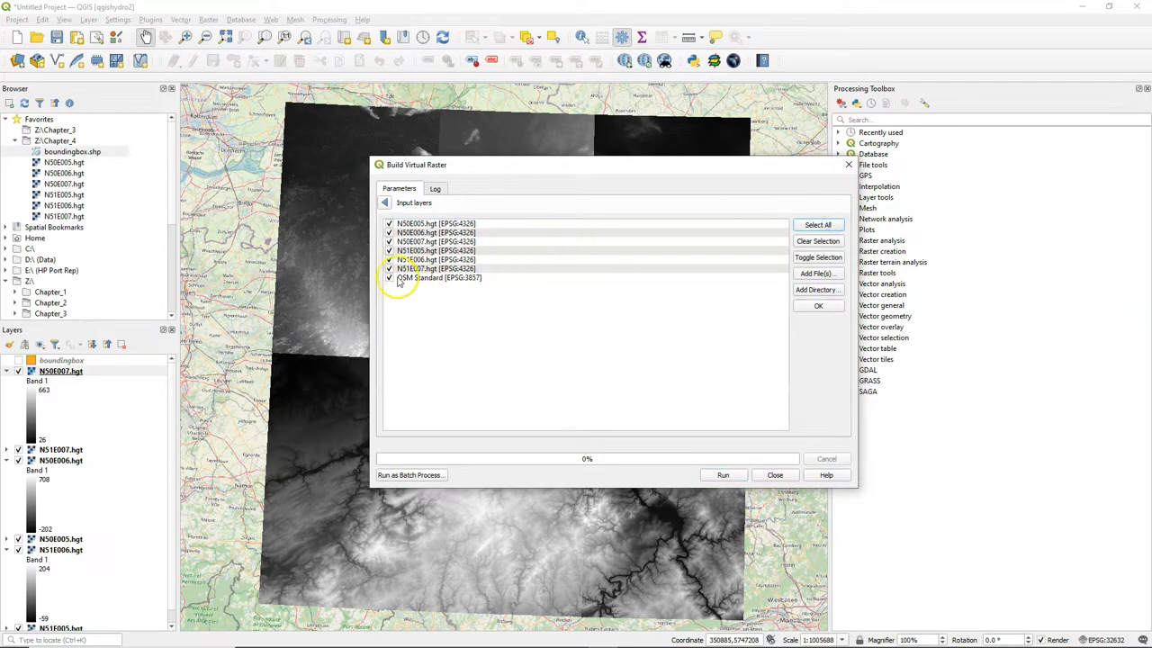
left_click(389, 277)
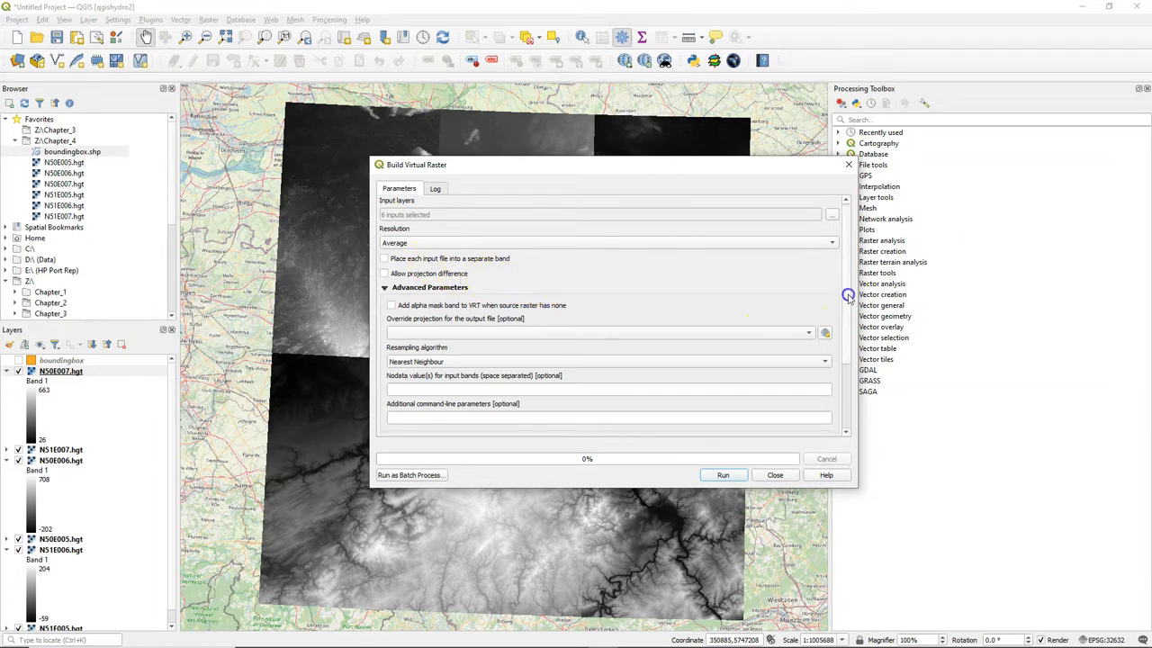
scroll("down", 3)
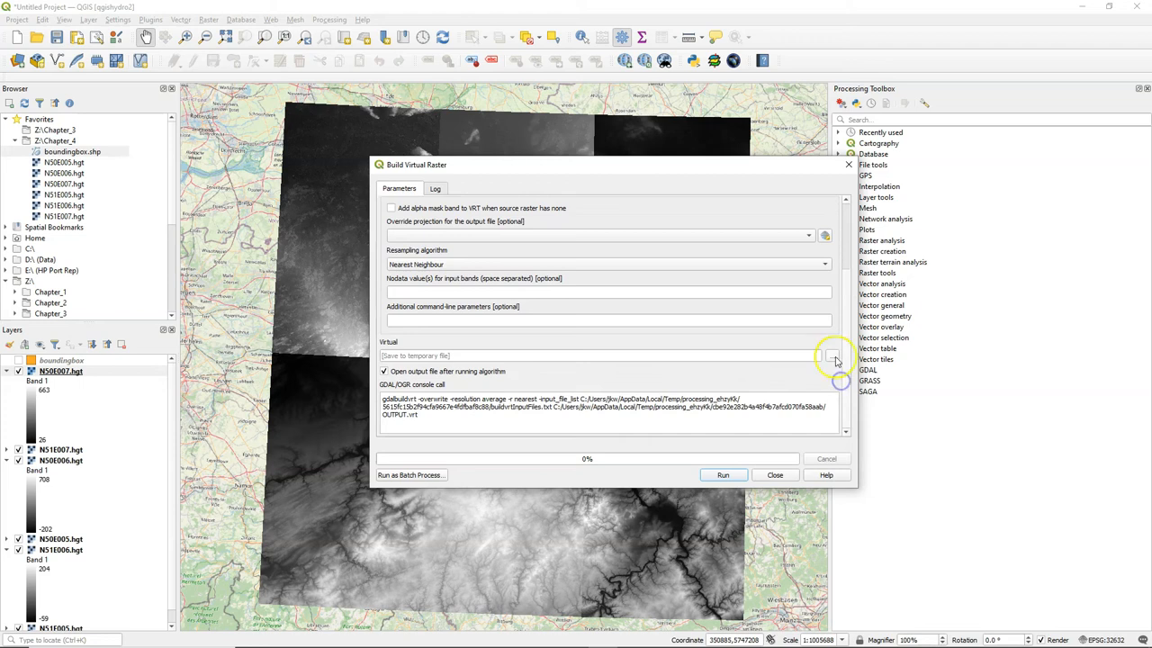
Save the output to file as dem_mosaic.vrt in Chapter_4 and run the build.
left_click(829, 356)
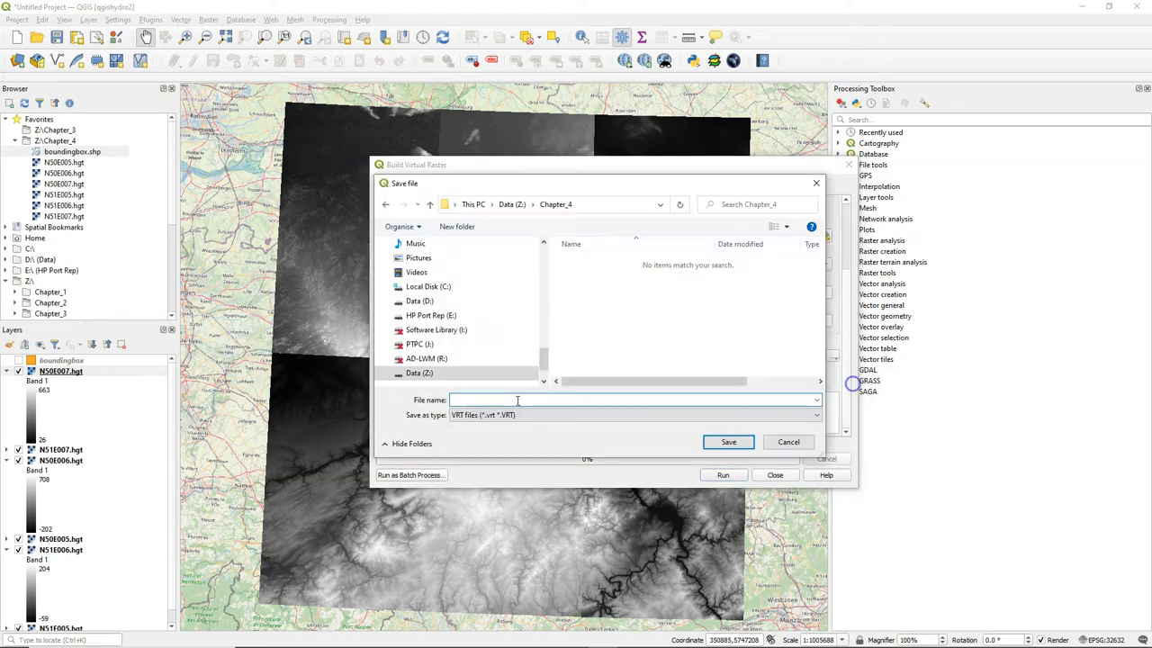
type("dem_mo")
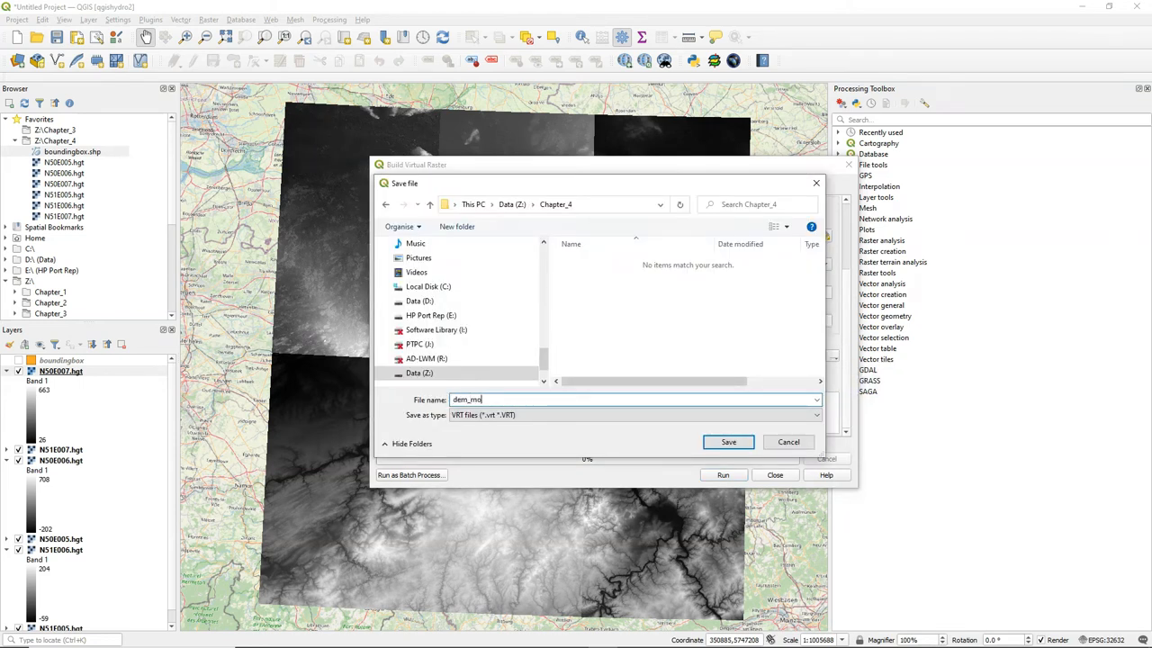
type("isaic")
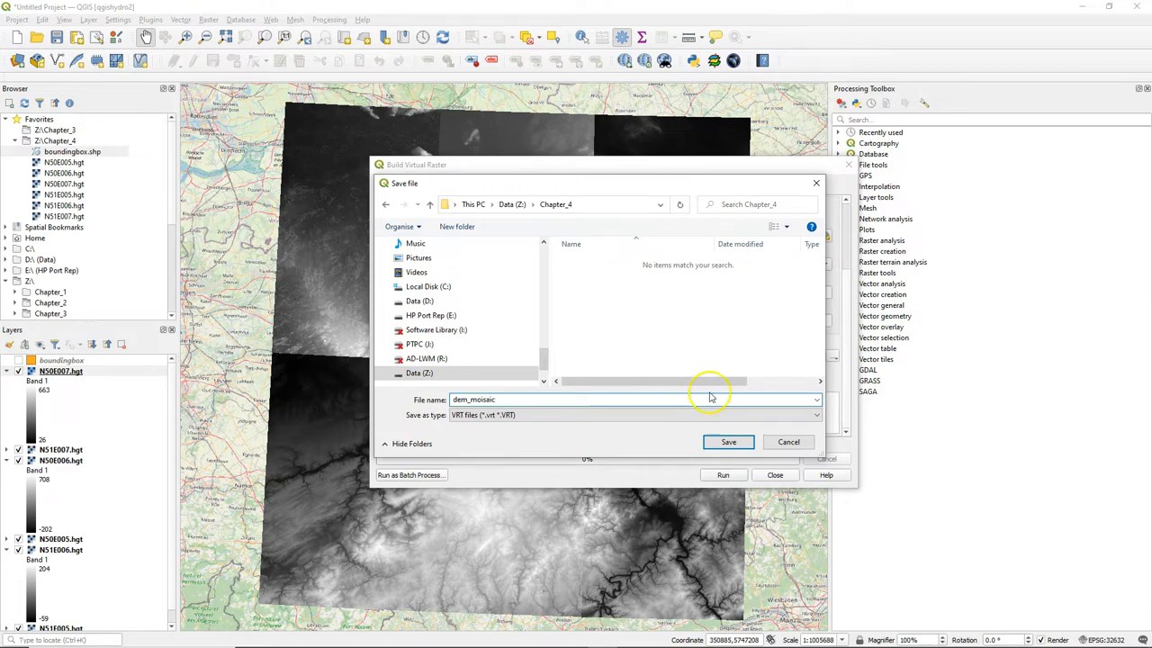
left_click(727, 442)
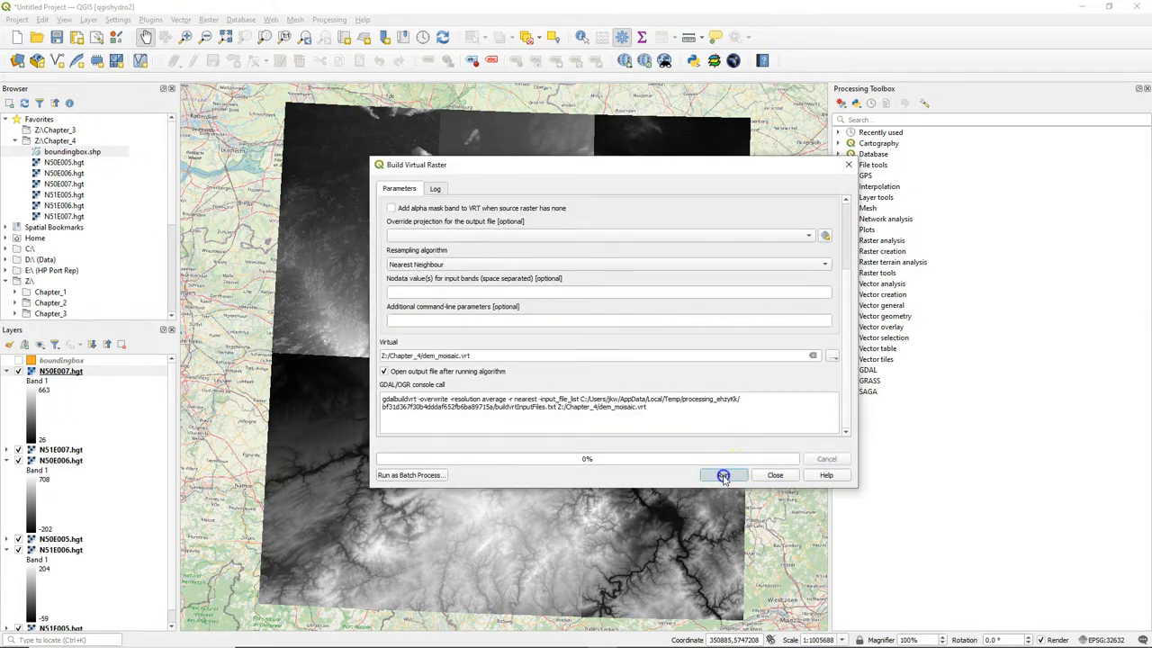
left_click(724, 475)
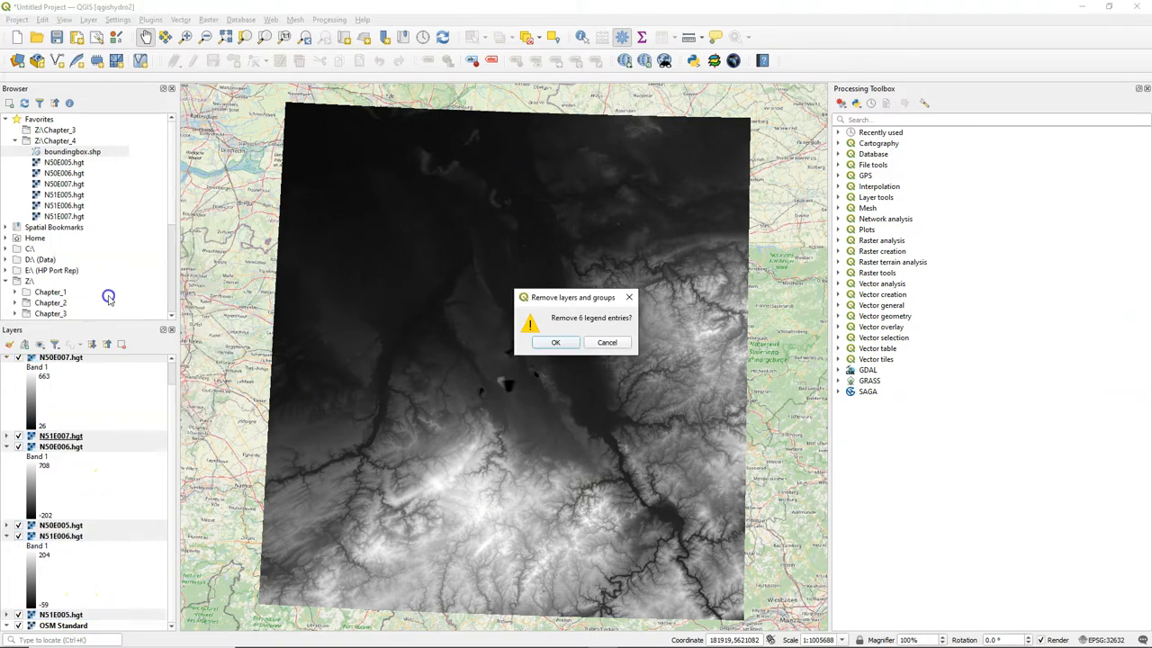
Confirm removing the six original .hgt tile layers, leaving dem_mosaic over the basemap.
left_click(554, 342)
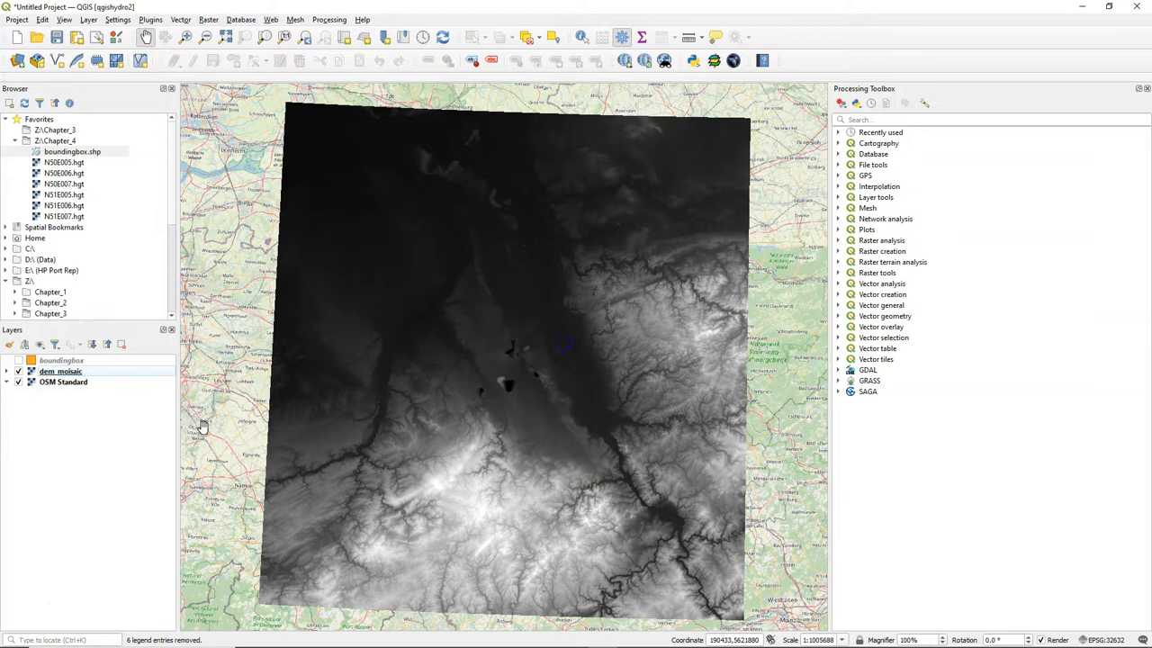